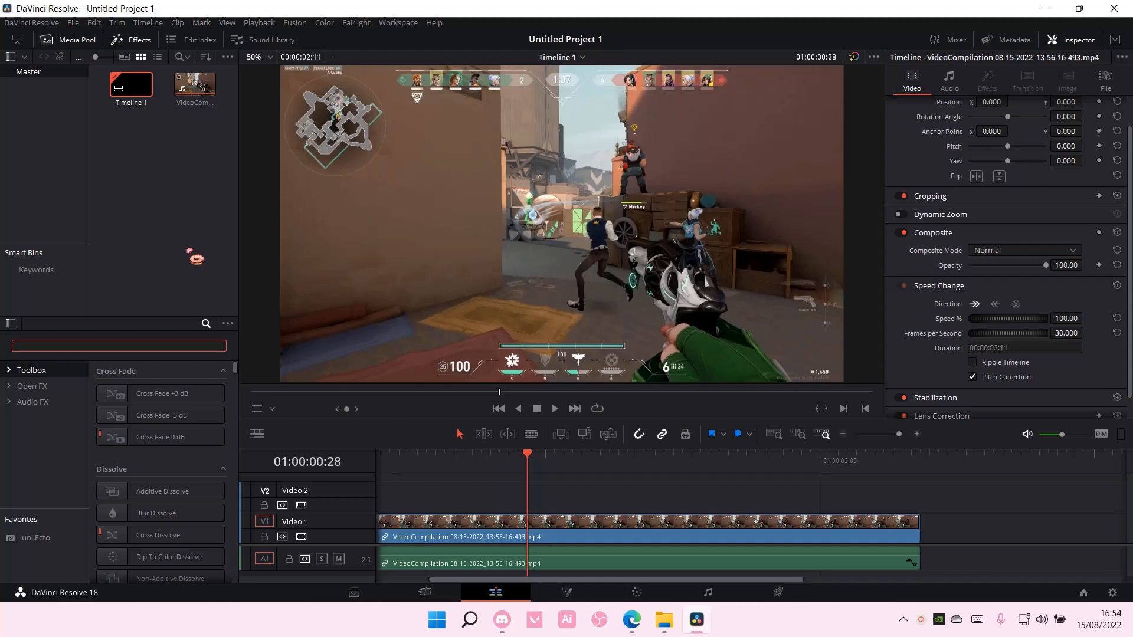
mouse_move(547, 467)
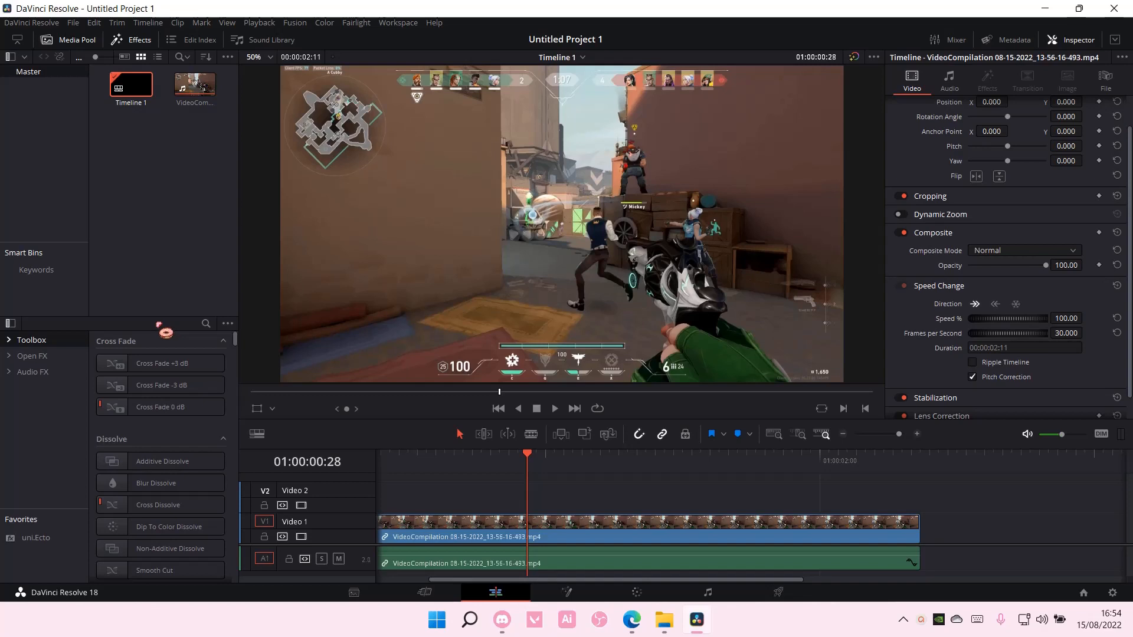
- Search the Effects Library for 'adju' and place an Adjustment Clip on V2 at the playhead
click(205, 323)
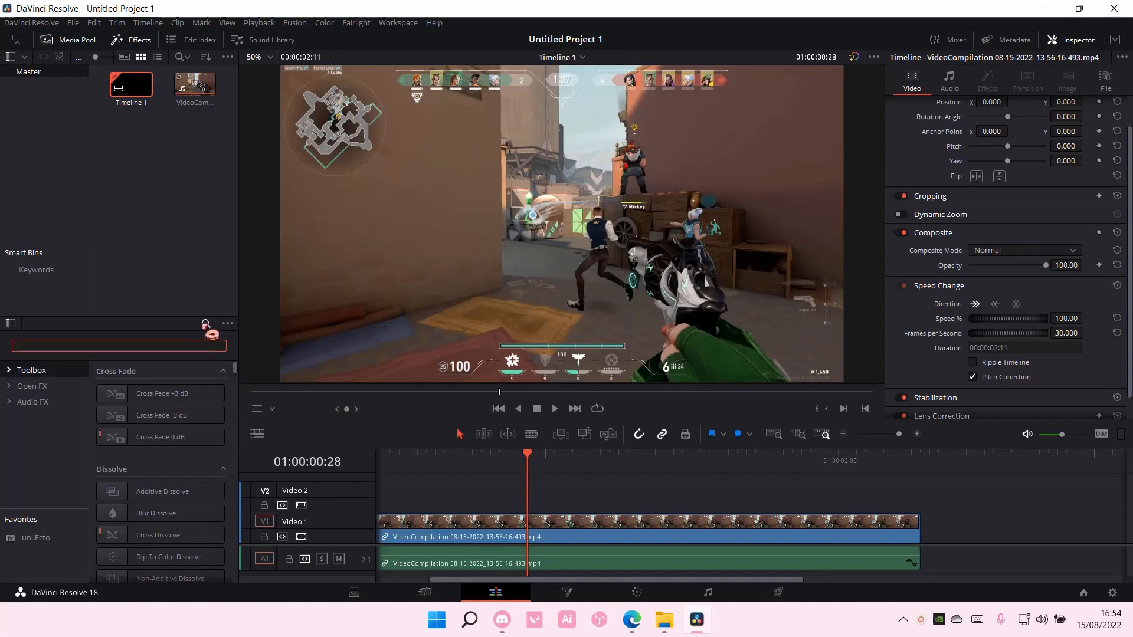
text(adju)
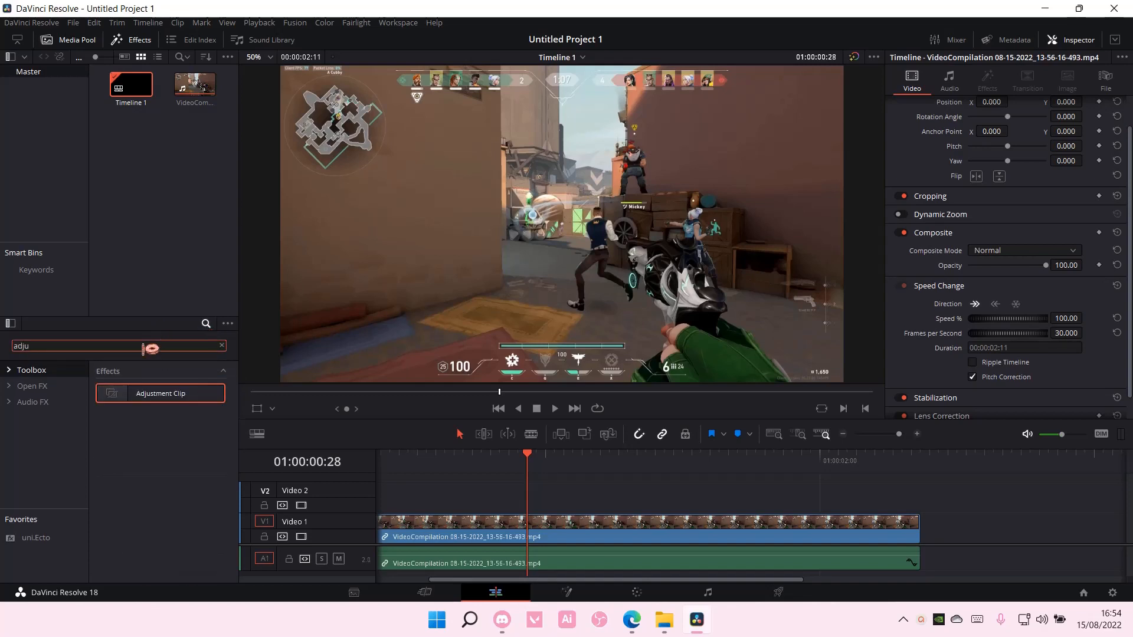
drag(160, 393, 521, 501)
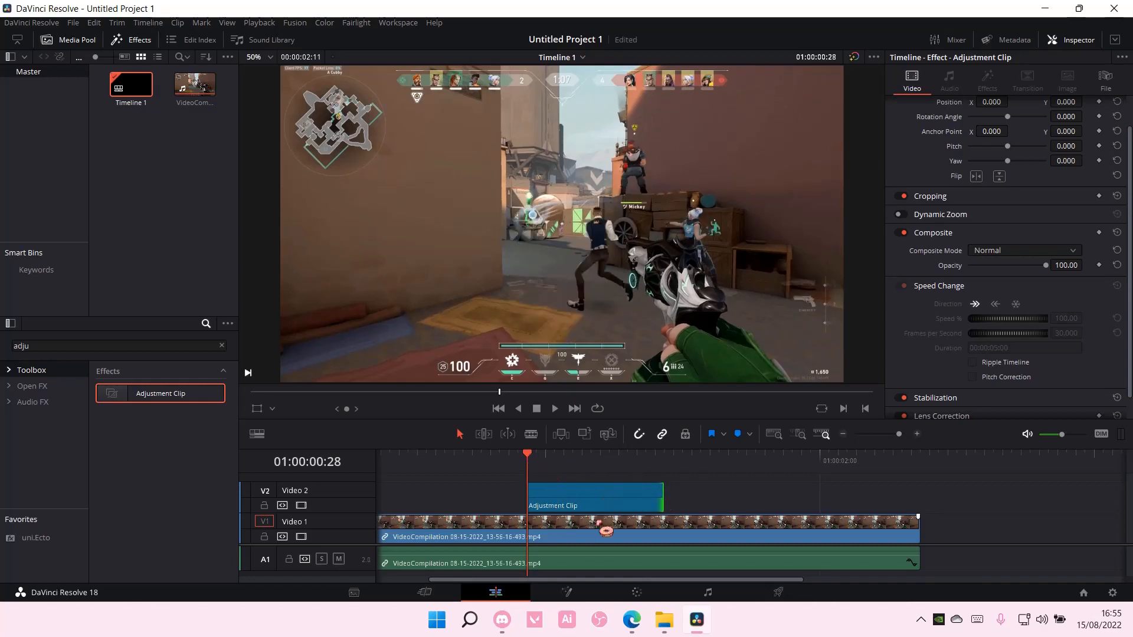
- Open the V2 Adjustment Clip in the Fusion page via its right-click menu
click(594, 496)
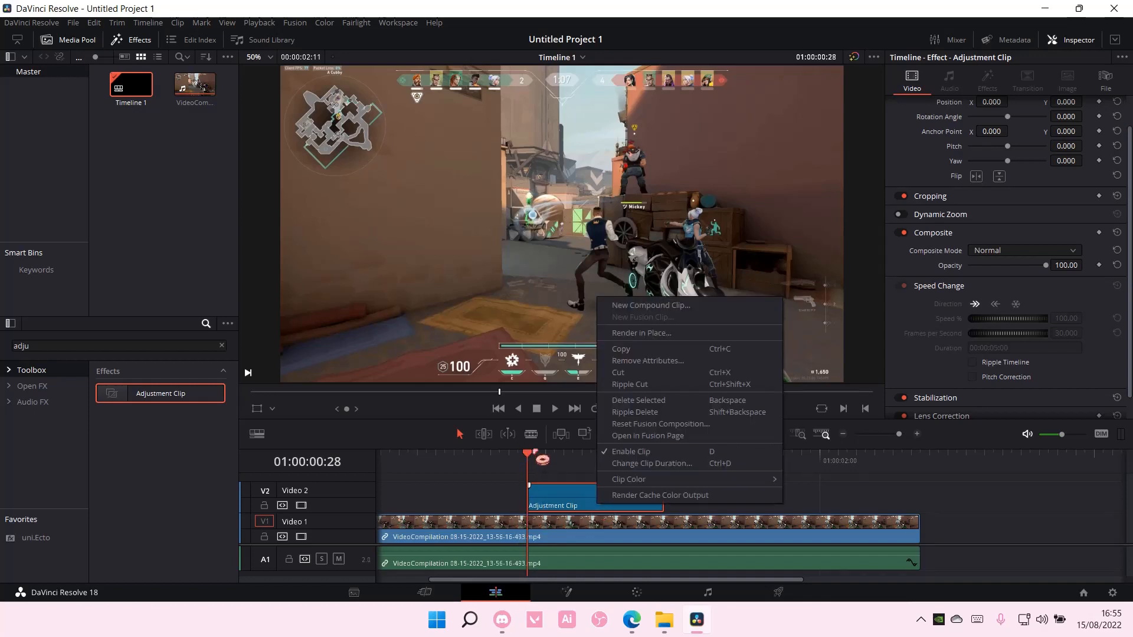
mouse_move(647, 436)
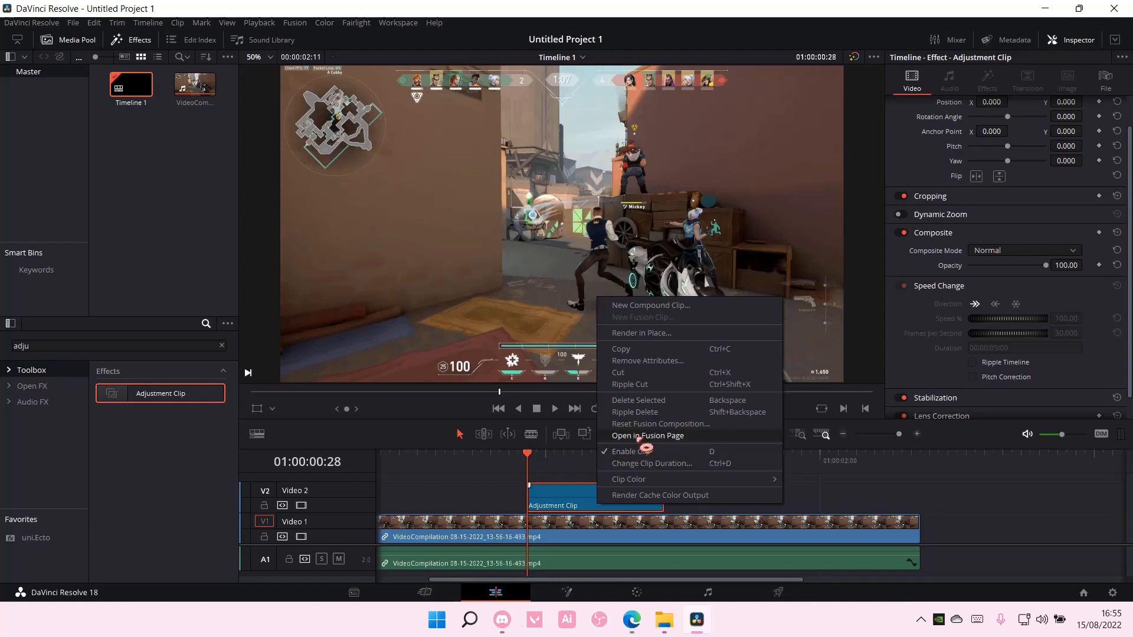
click(646, 435)
text(Color Corrector)
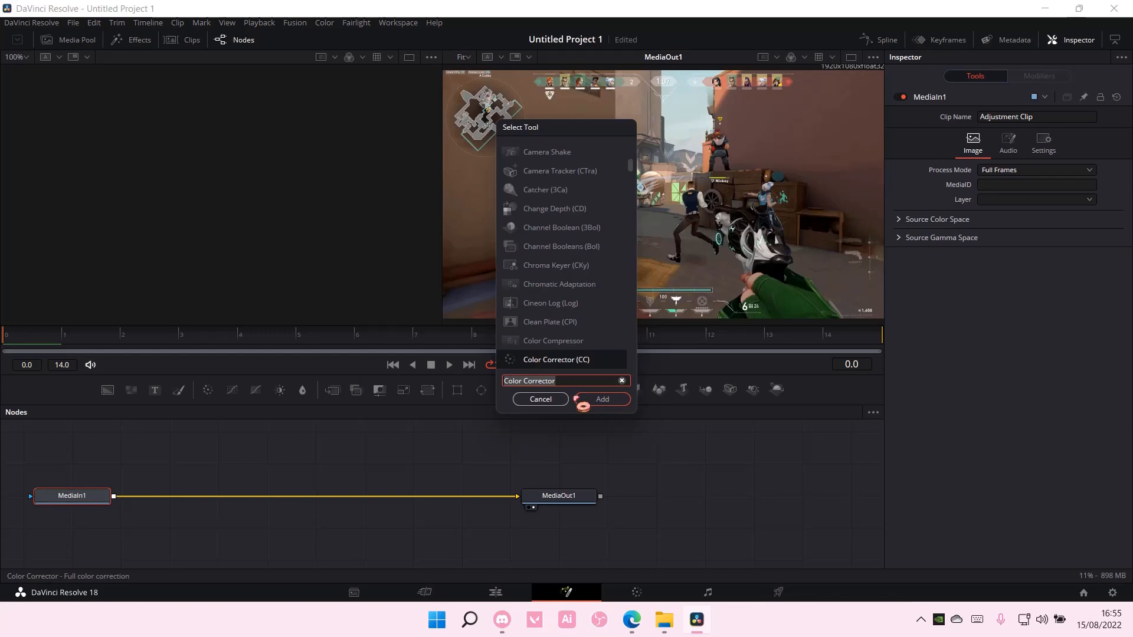
- Add a Color Corrector node from the Select Tool dialog, linking MediaIn1 to MediaOut1
click(601, 399)
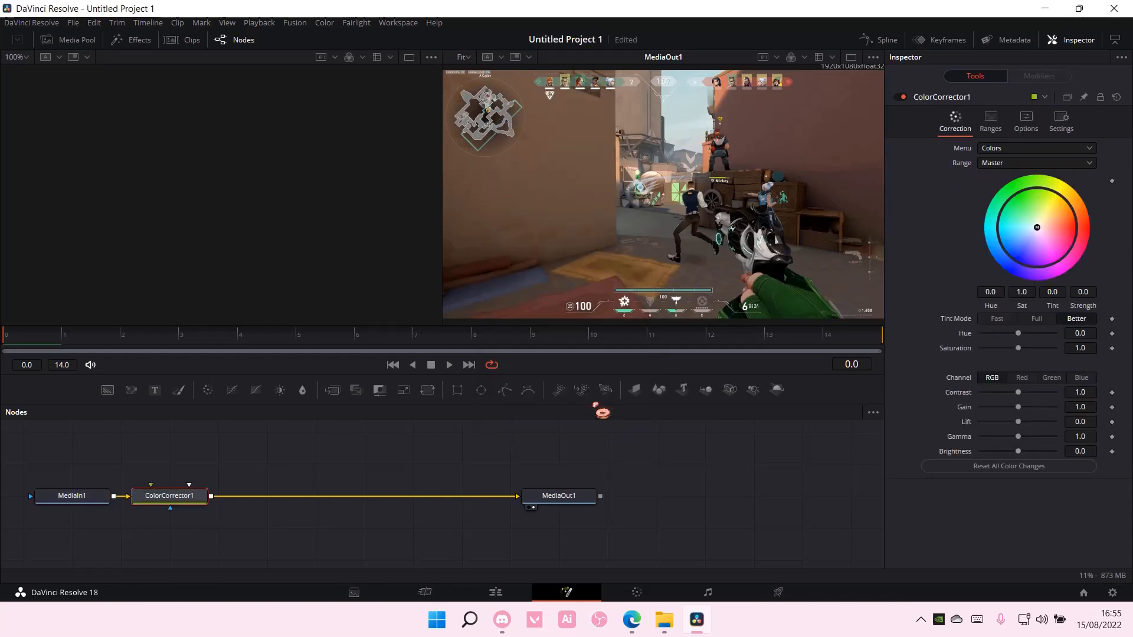